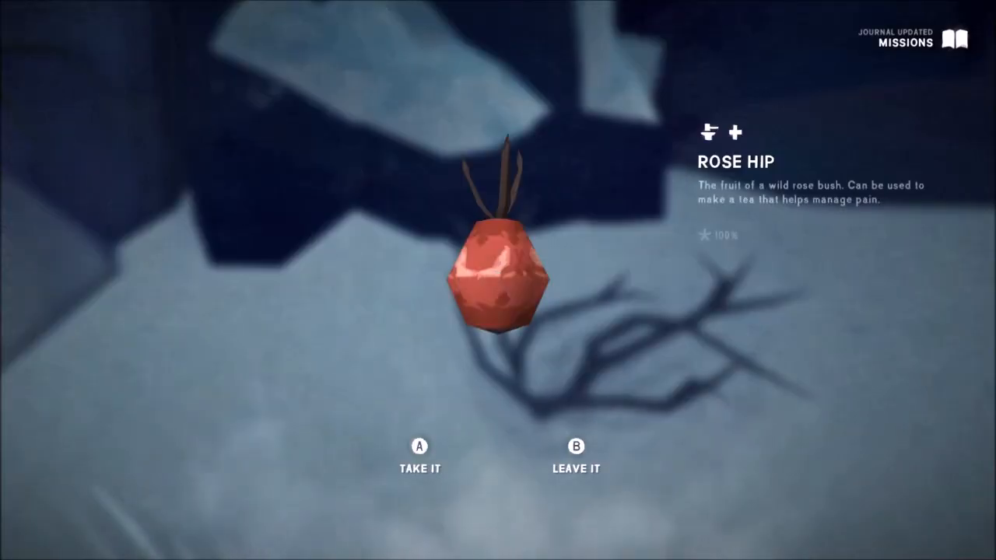
{"action": "left_click", "coordinate": [419, 447]}
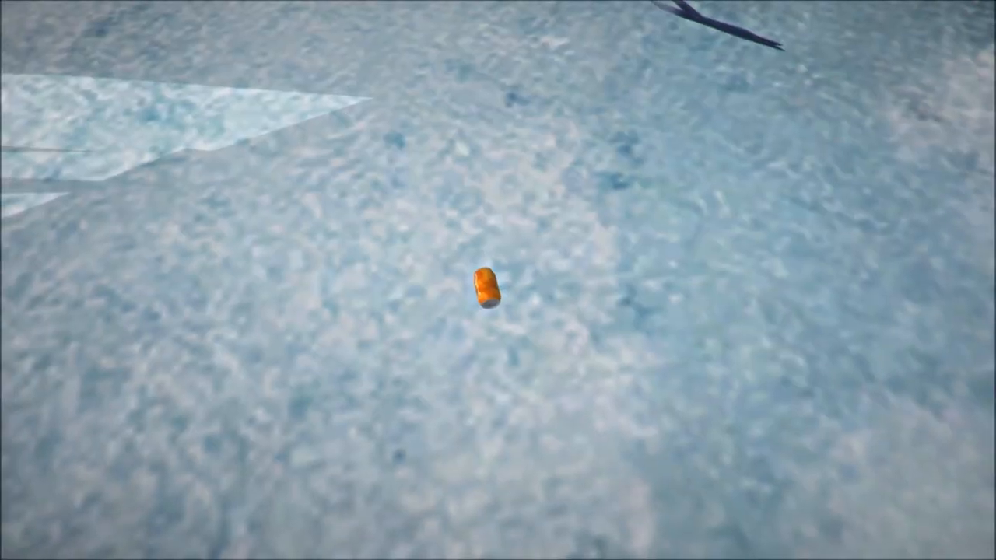